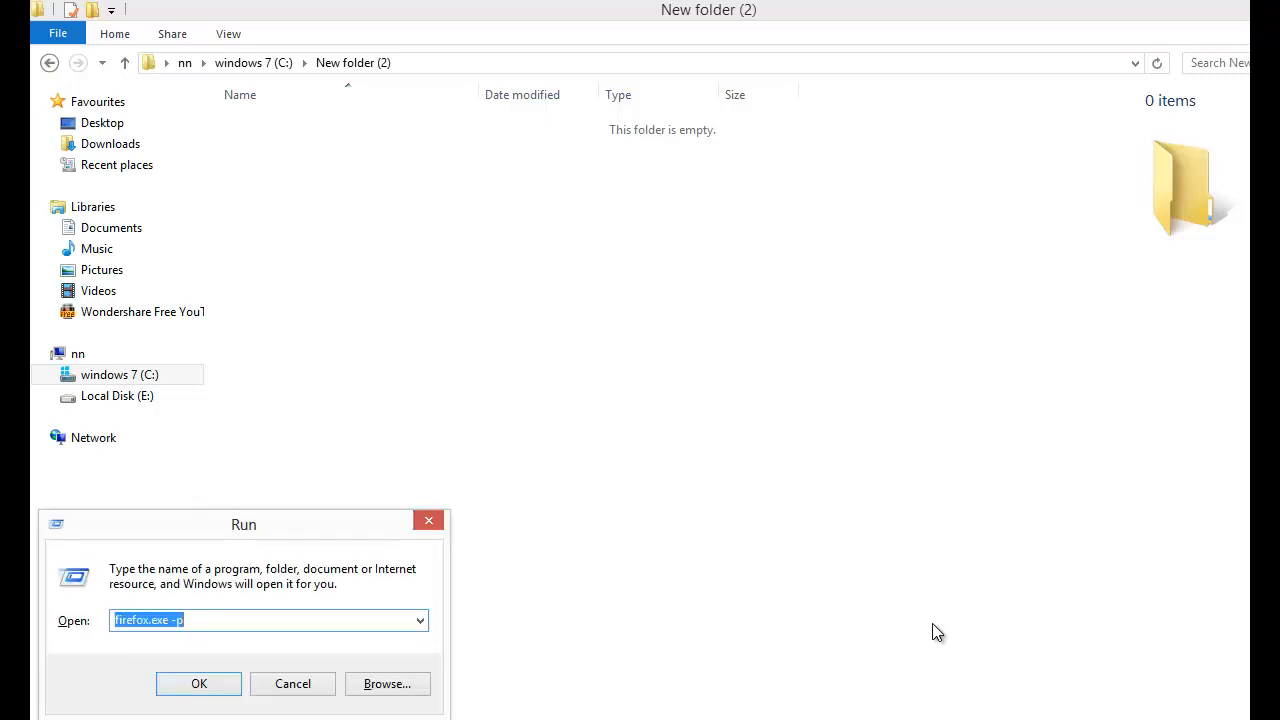
mouse_move(256, 536)
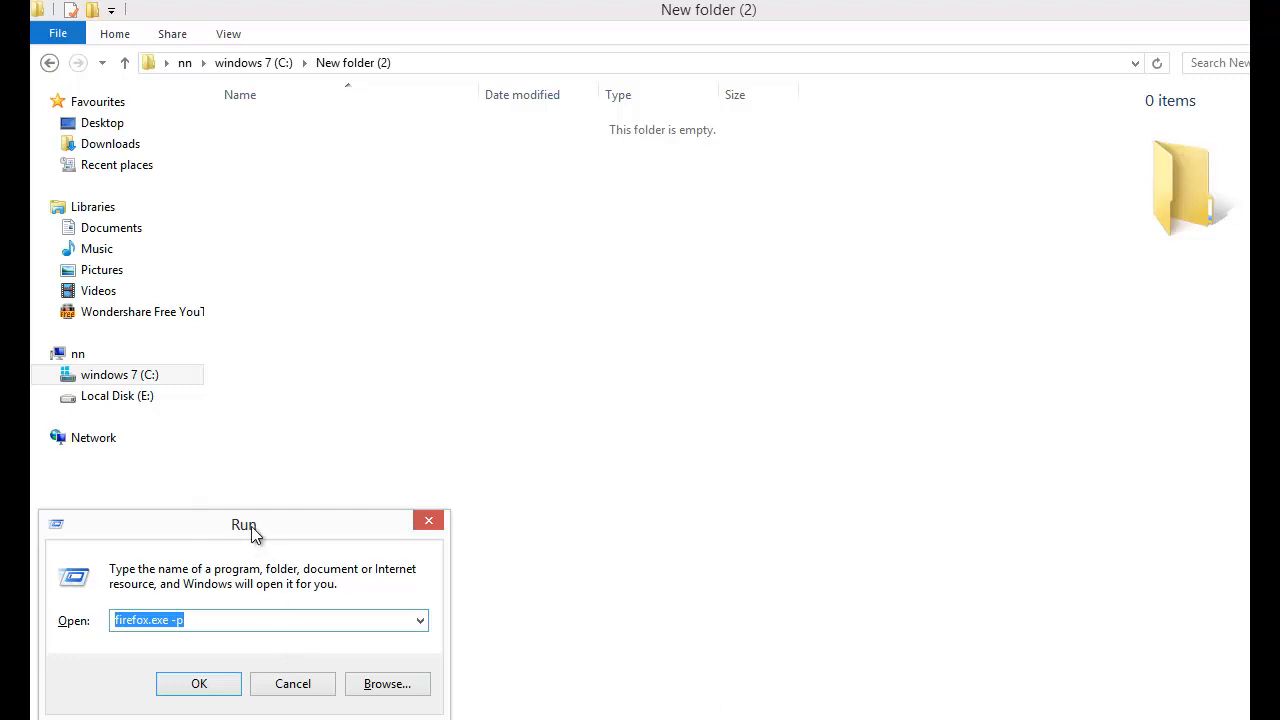
- Launch cmd from the Run dialog, then close the ordinary Command Prompt window
drag(244, 524, 346, 506)
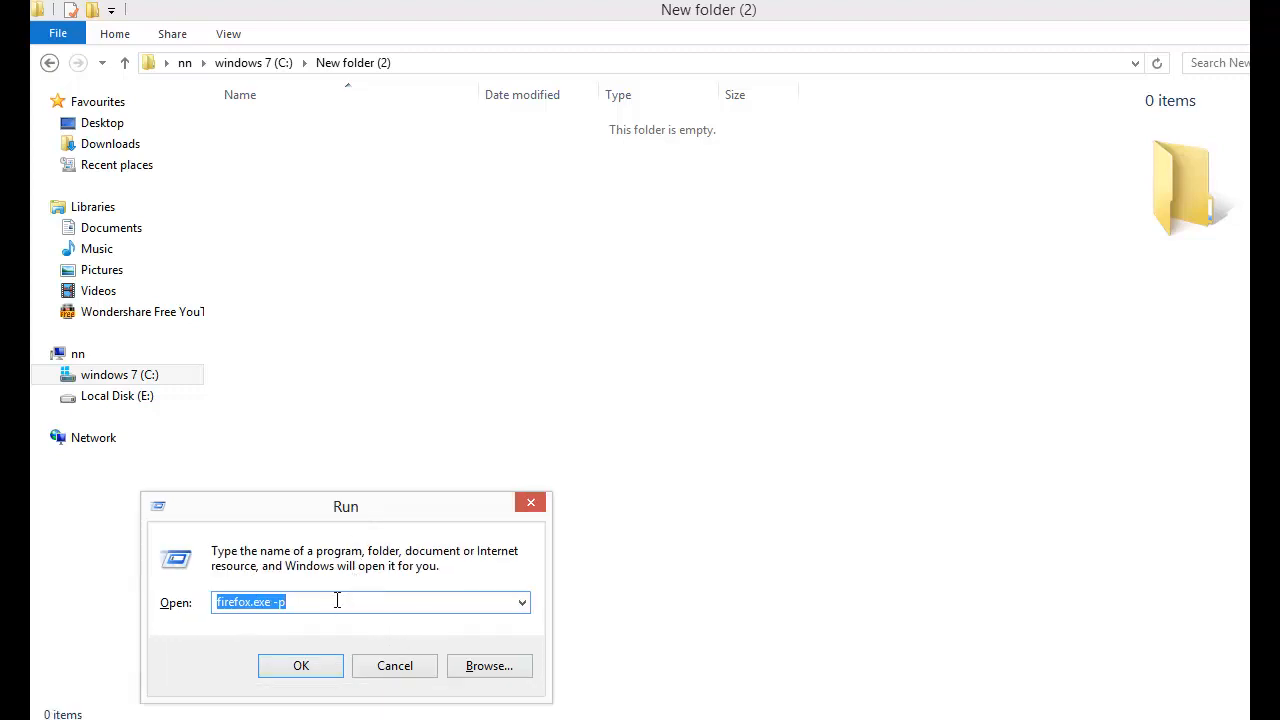
text(c)
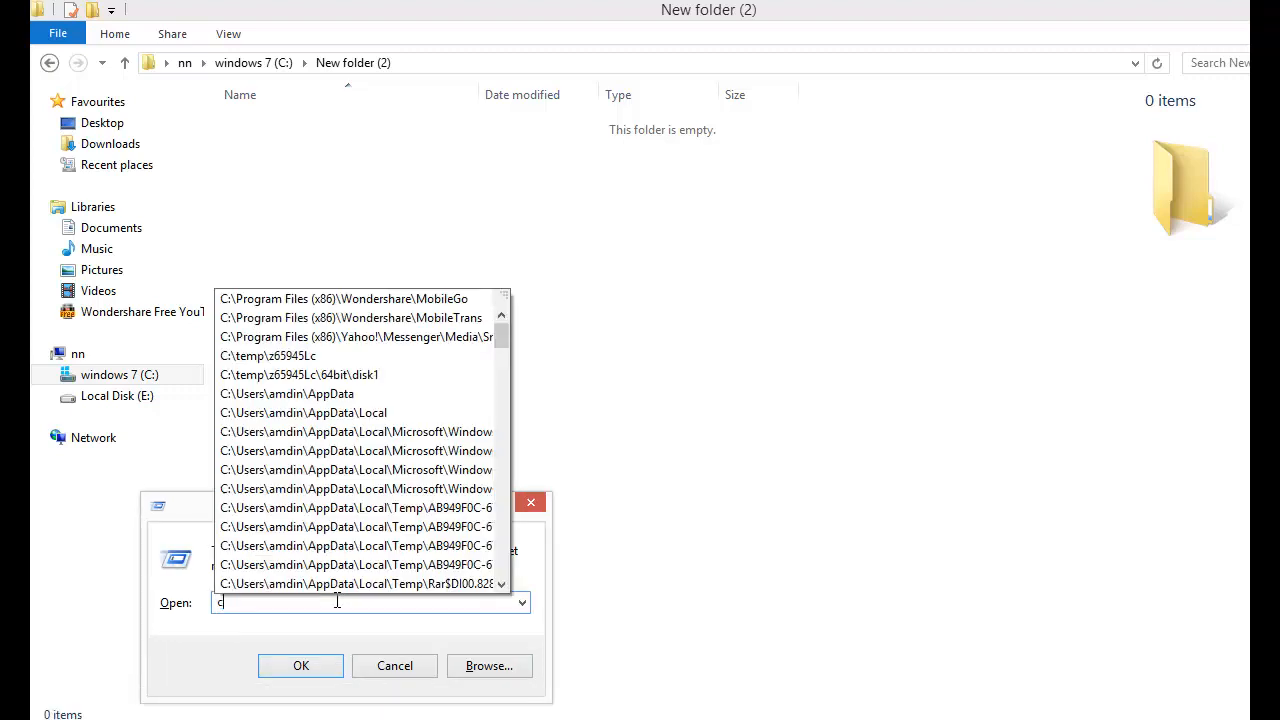
click(300, 664)
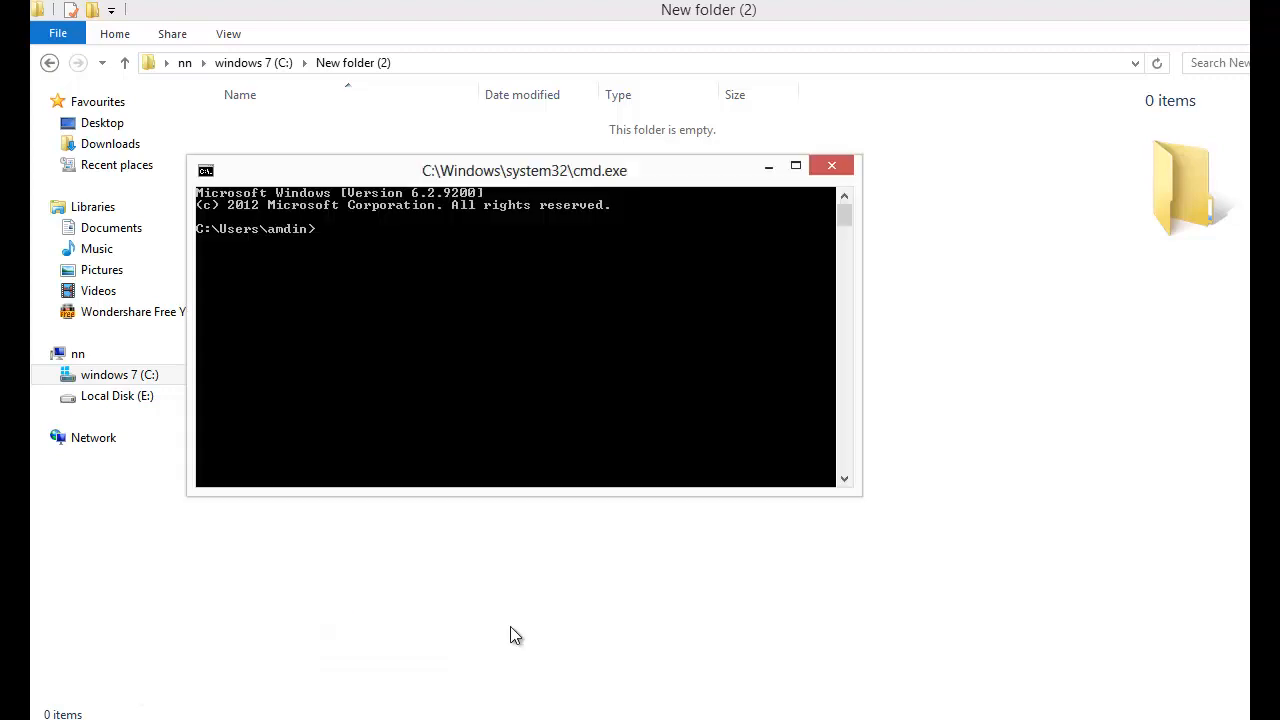
click(832, 164)
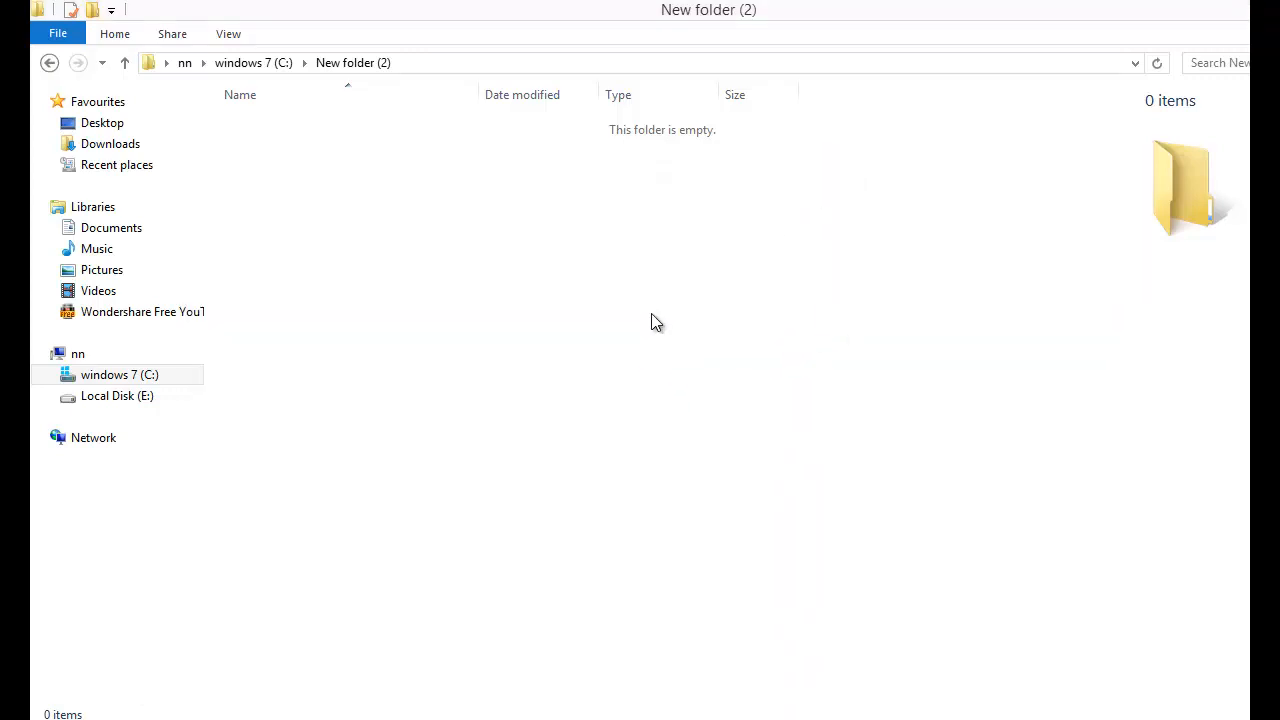
mouse_move(664, 326)
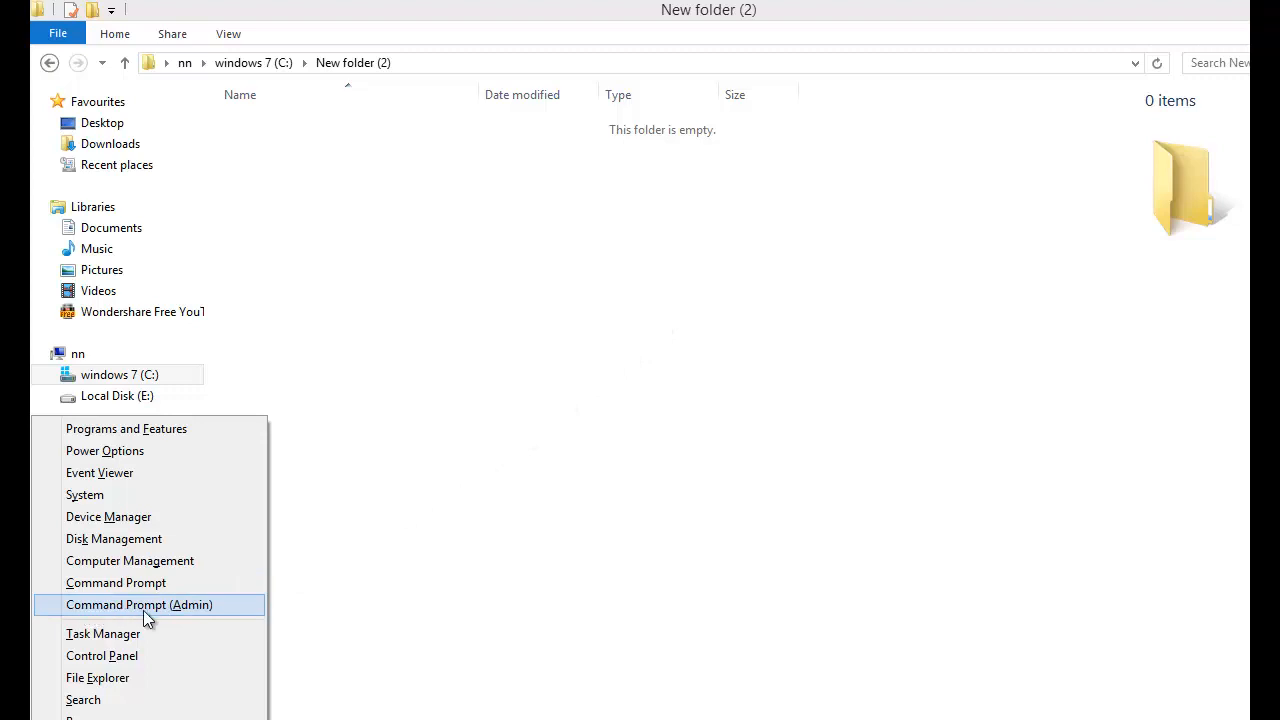
mouse_move(196, 614)
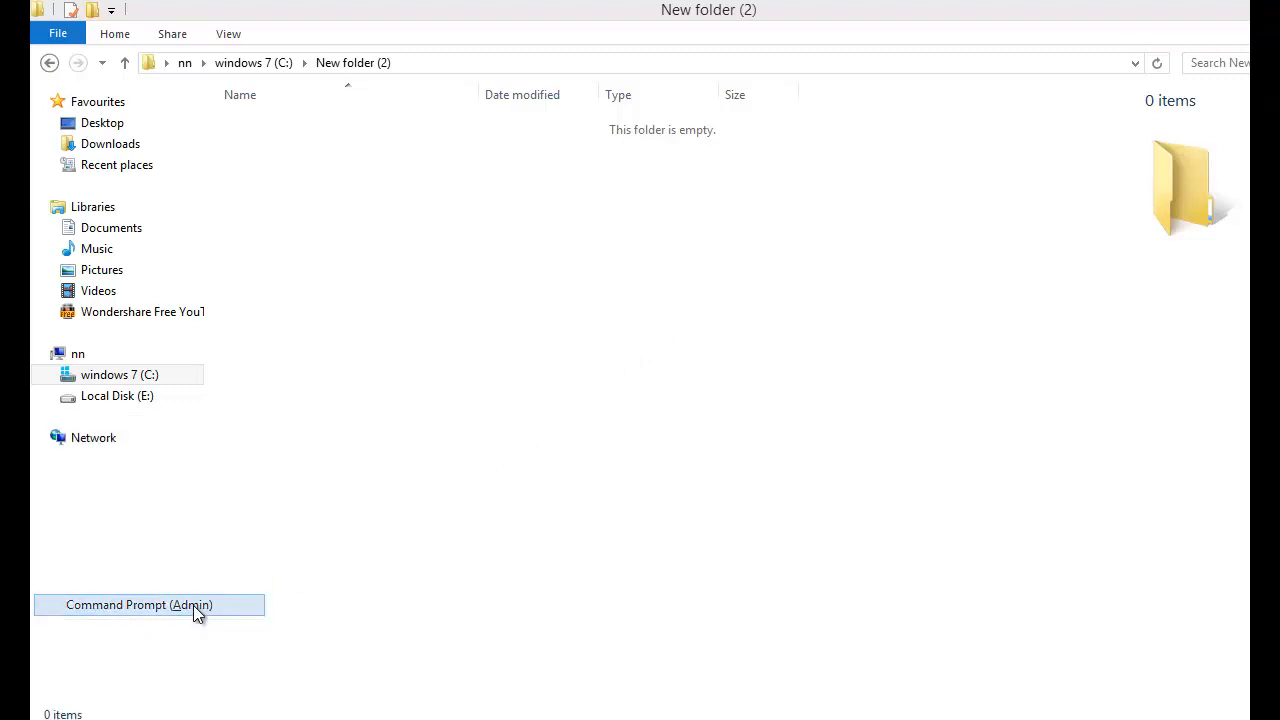
- Choose Command Prompt (Admin) from the Win+X Power User menu
click(140, 604)
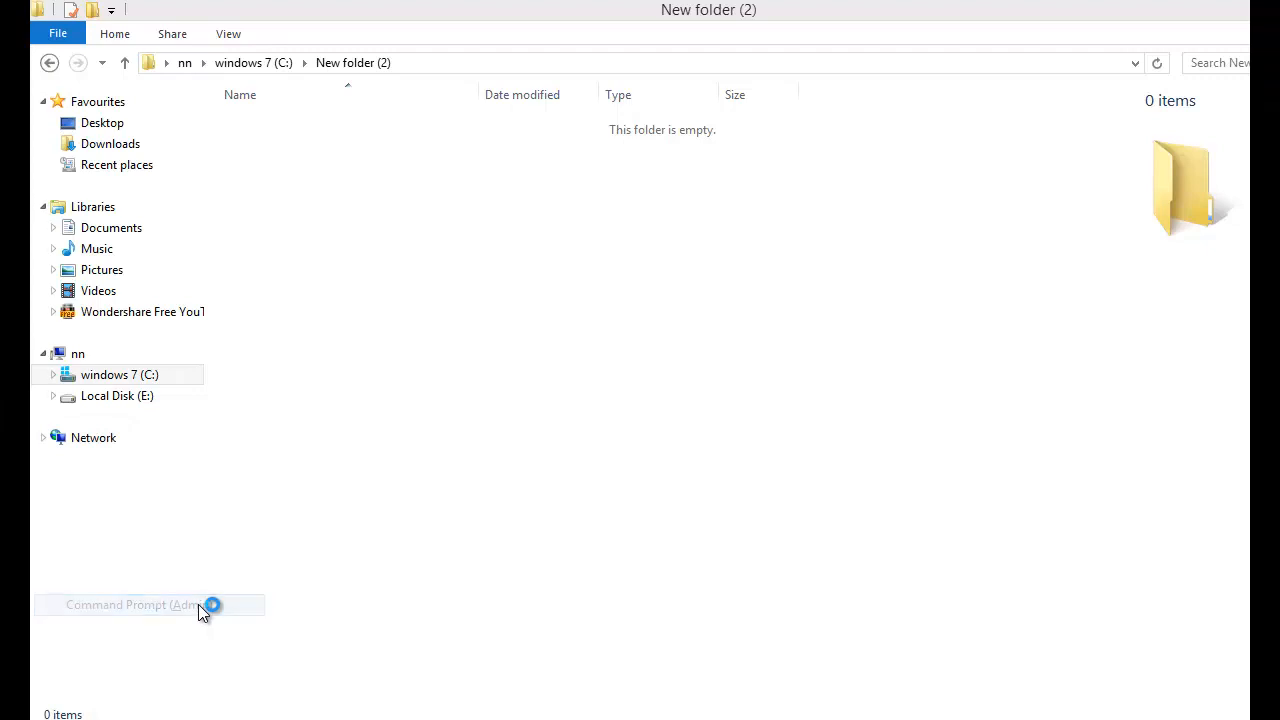
click(130, 604)
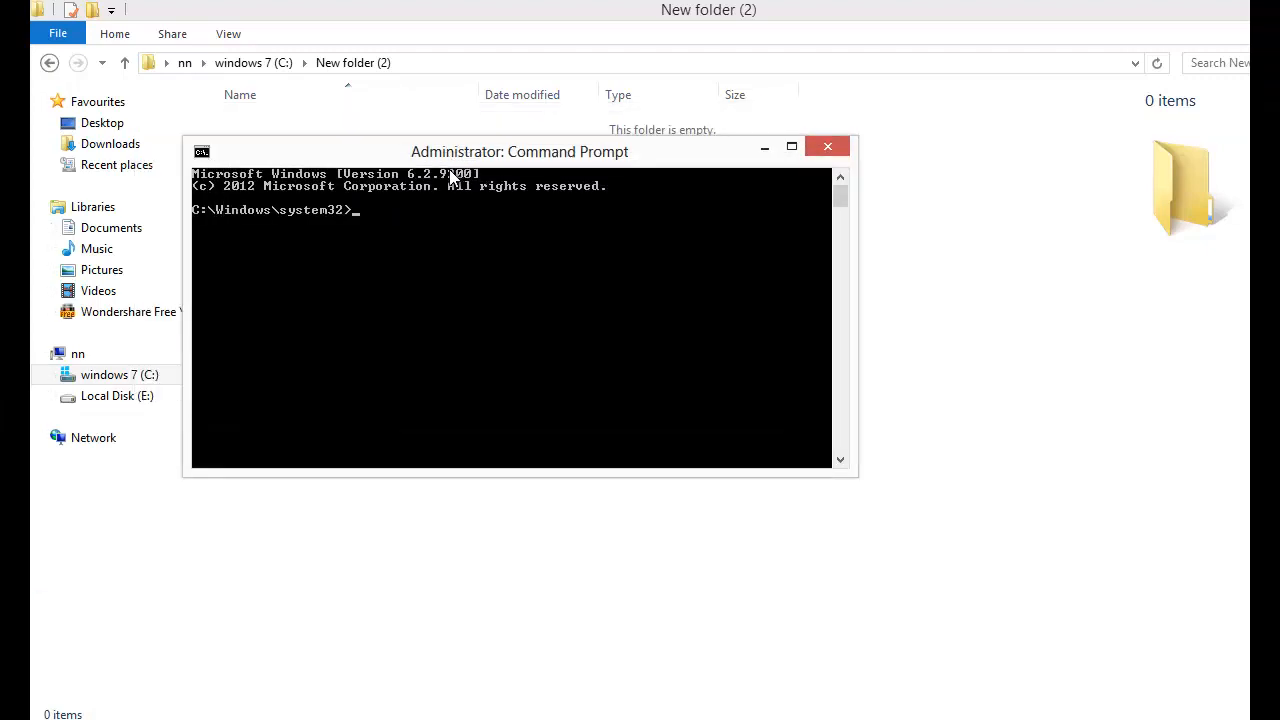
mouse_move(504, 240)
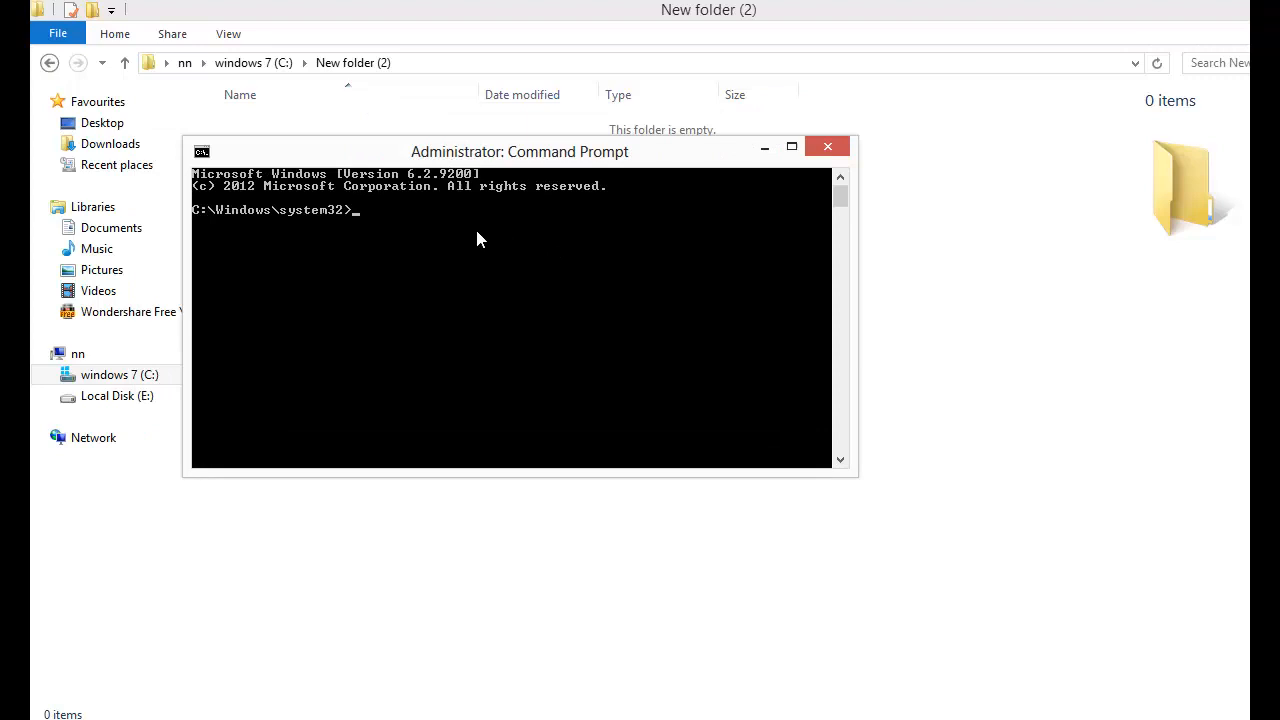
- Paste 'wmic baseboard get product,Manufacturer,version,serialnumber' at the administrator prompt
right_click(480, 240)
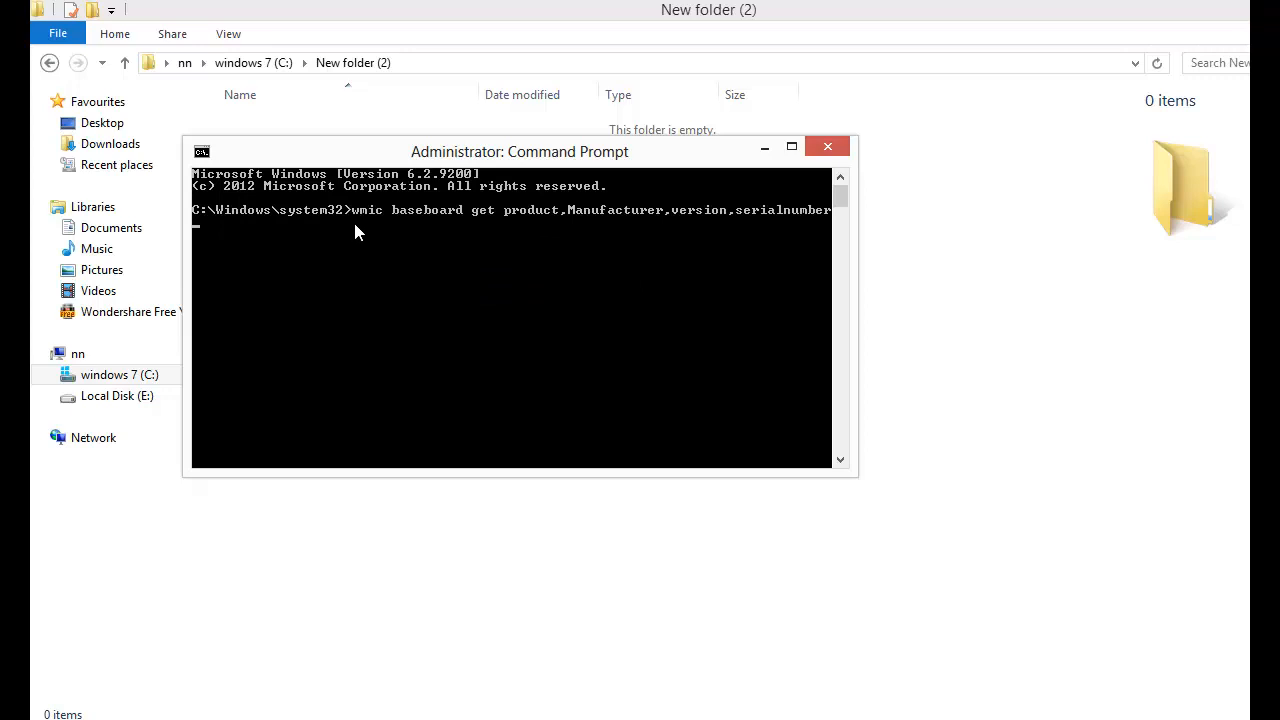
mouse_move(408, 232)
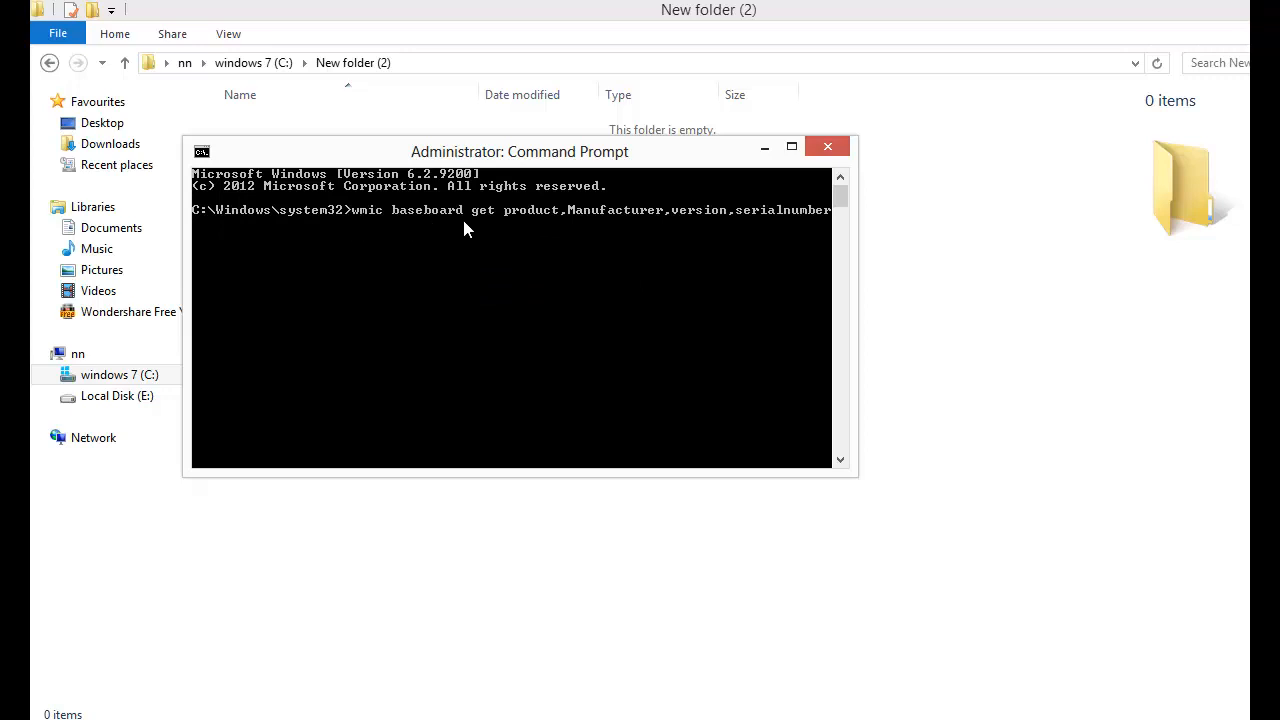
mouse_move(518, 228)
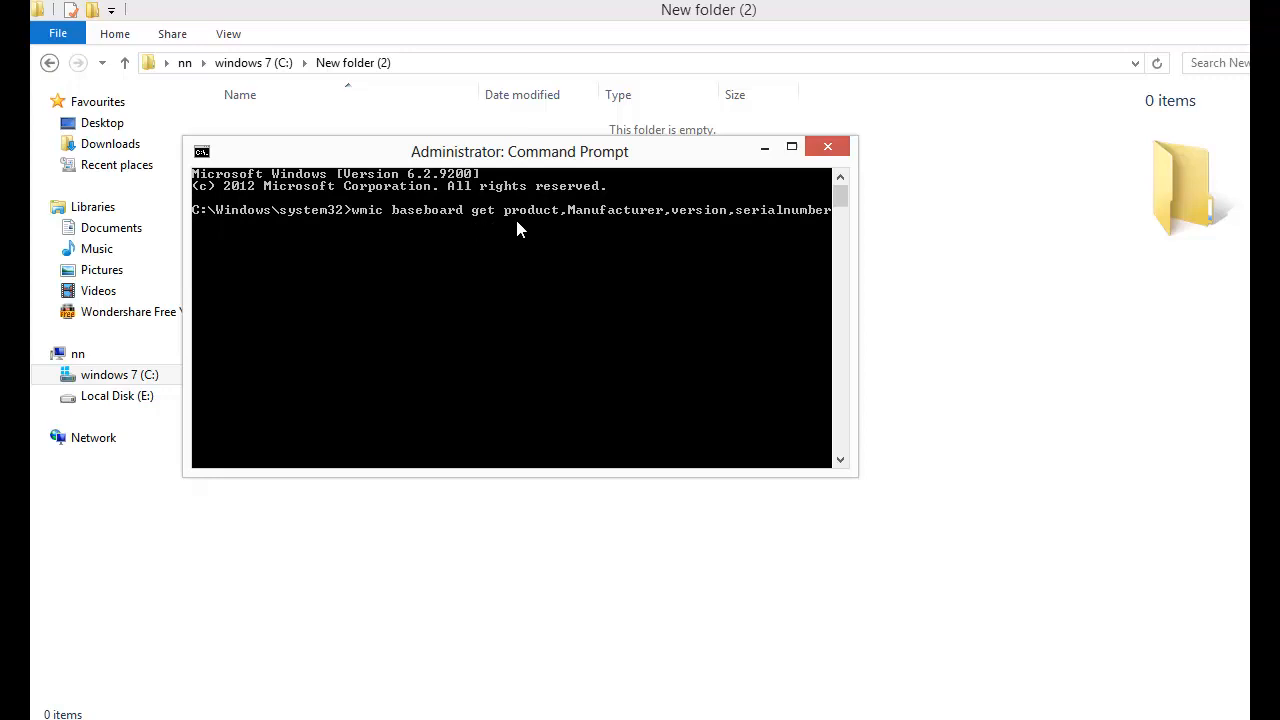
mouse_move(558, 228)
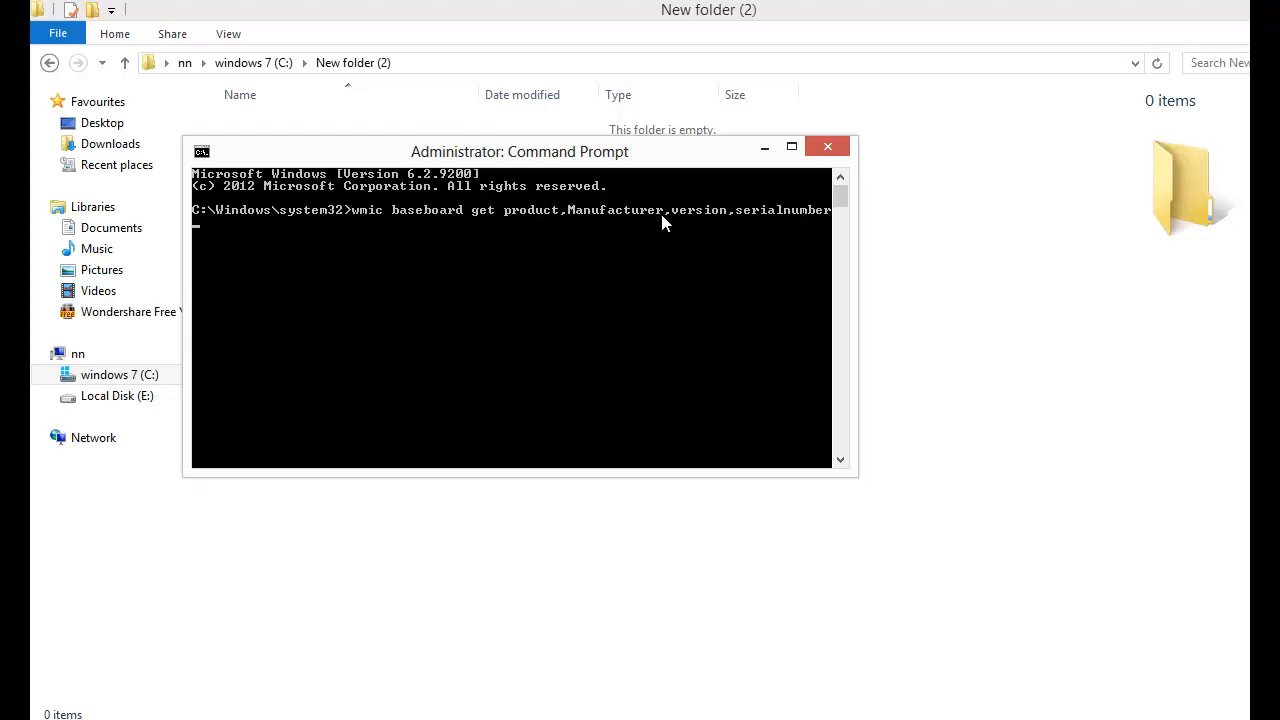
mouse_move(692, 224)
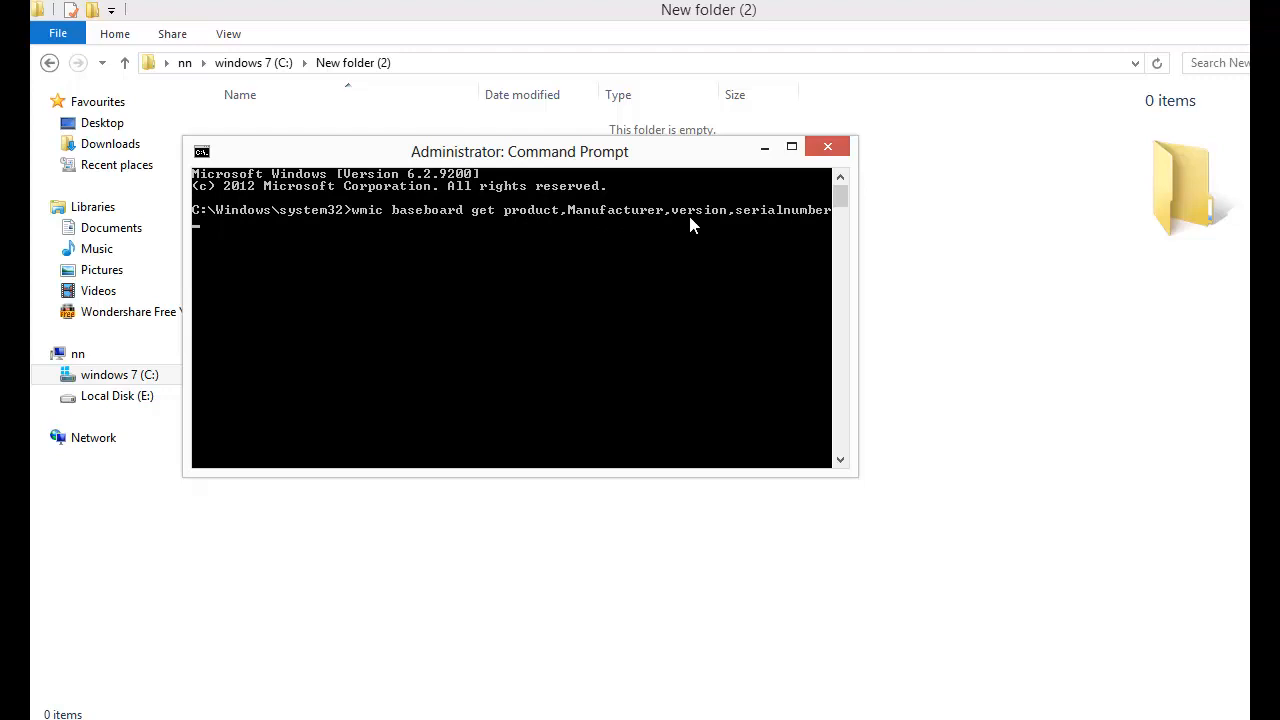
mouse_move(728, 224)
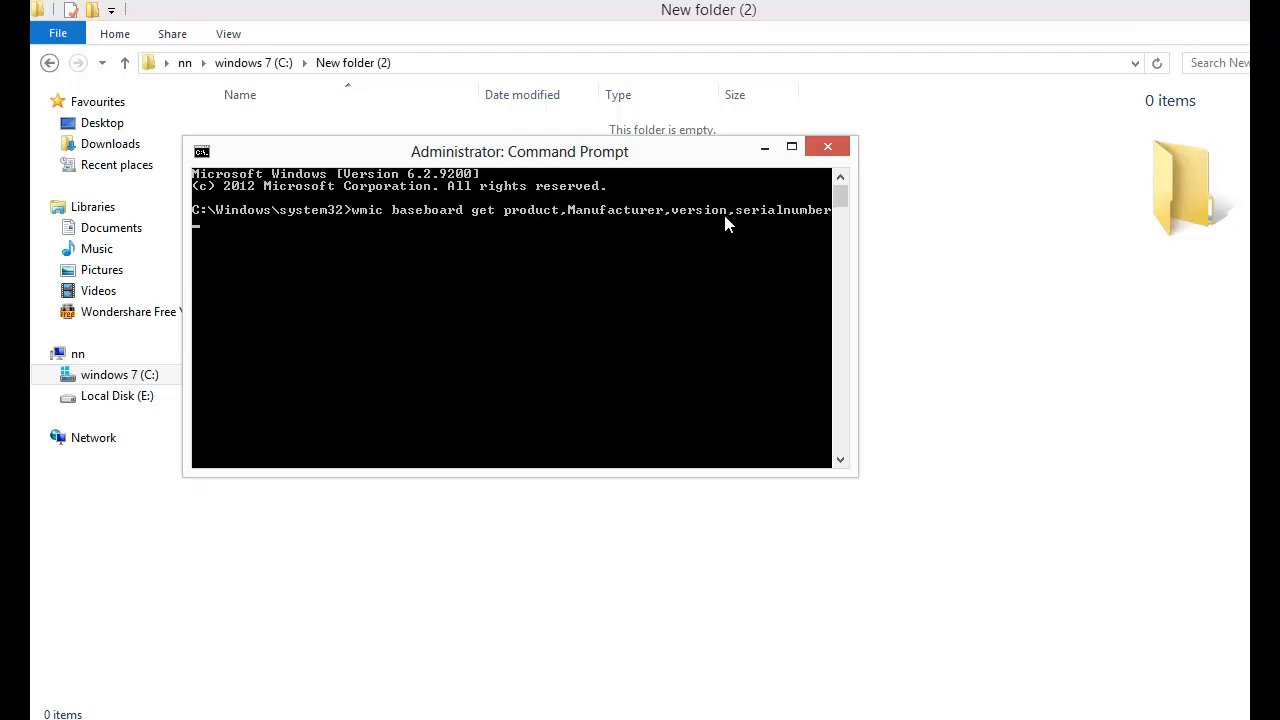
mouse_move(730, 232)
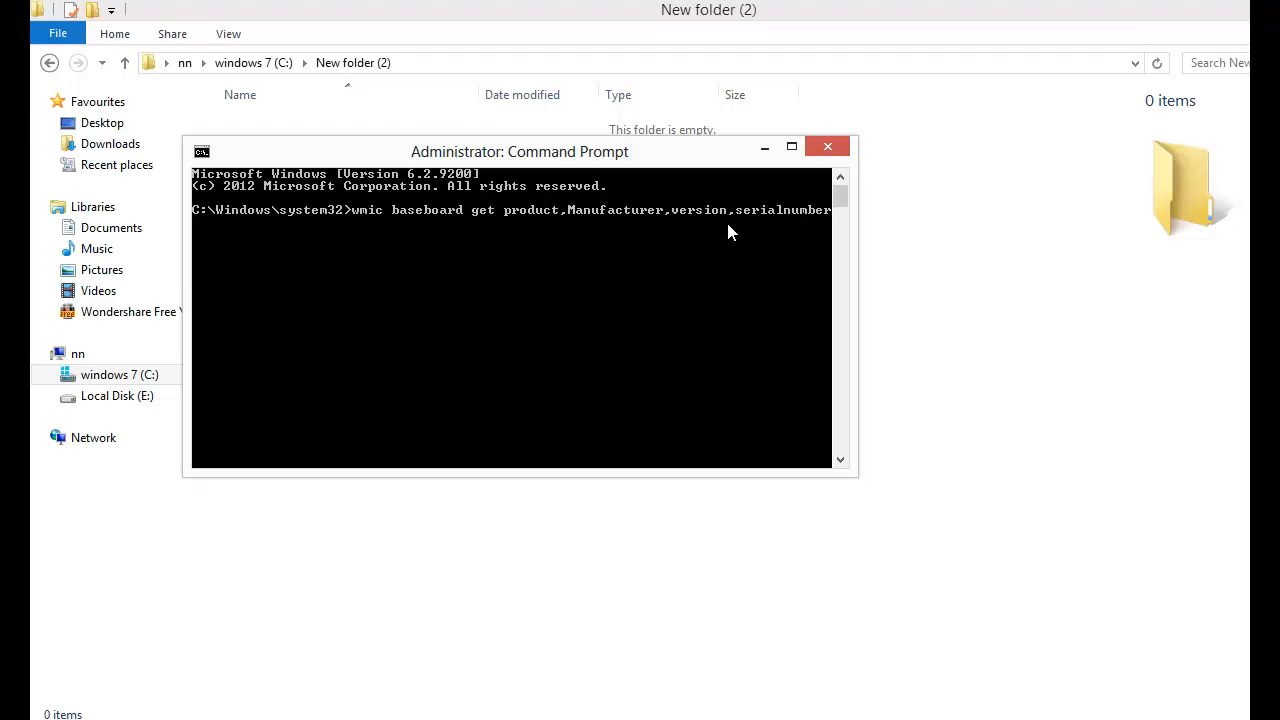
- Run the query, listing manufacturer ASUSTeK COMPUTER INC., product, serial number and version
key(enter)
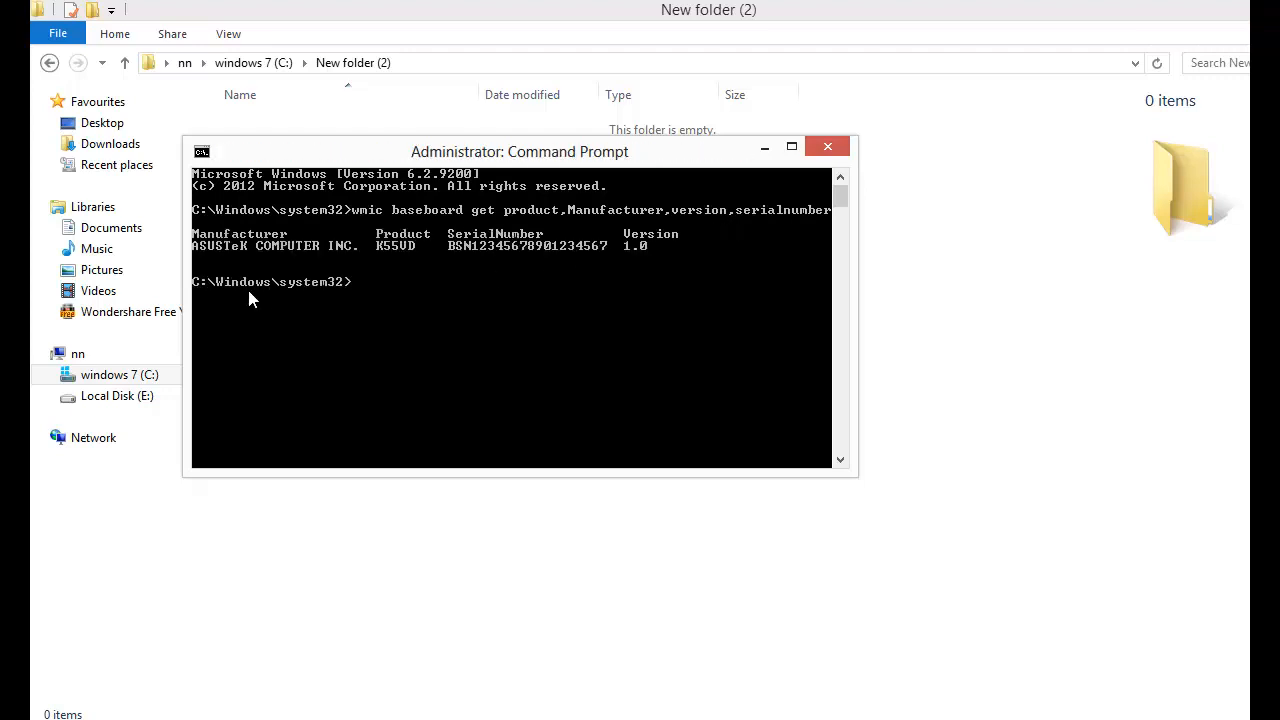
mouse_move(252, 276)
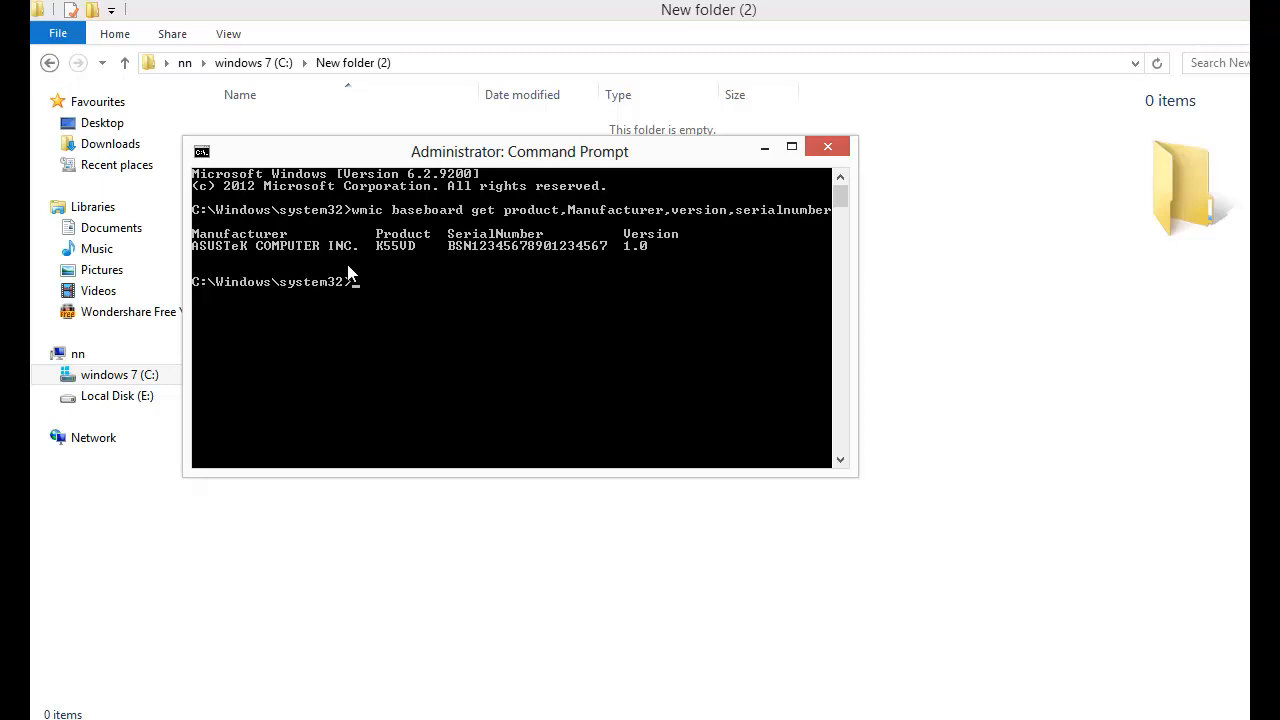
mouse_move(460, 268)
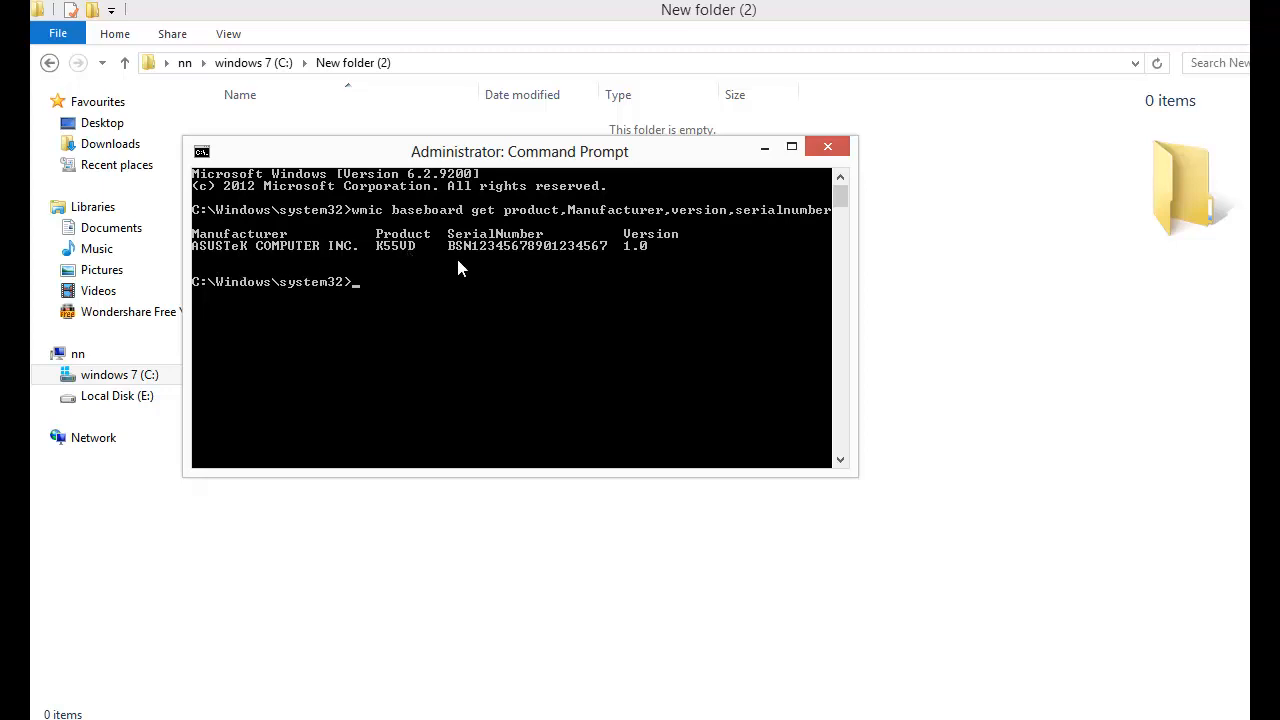
mouse_move(628, 264)
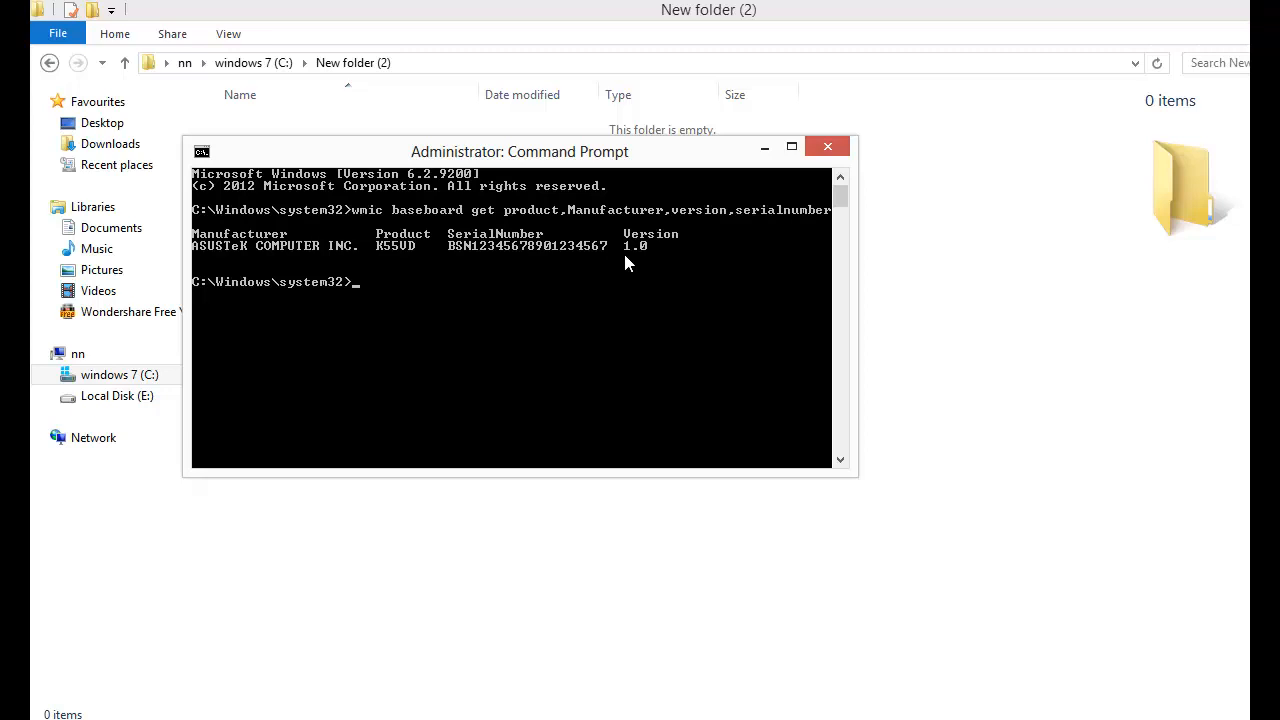
mouse_move(650, 308)
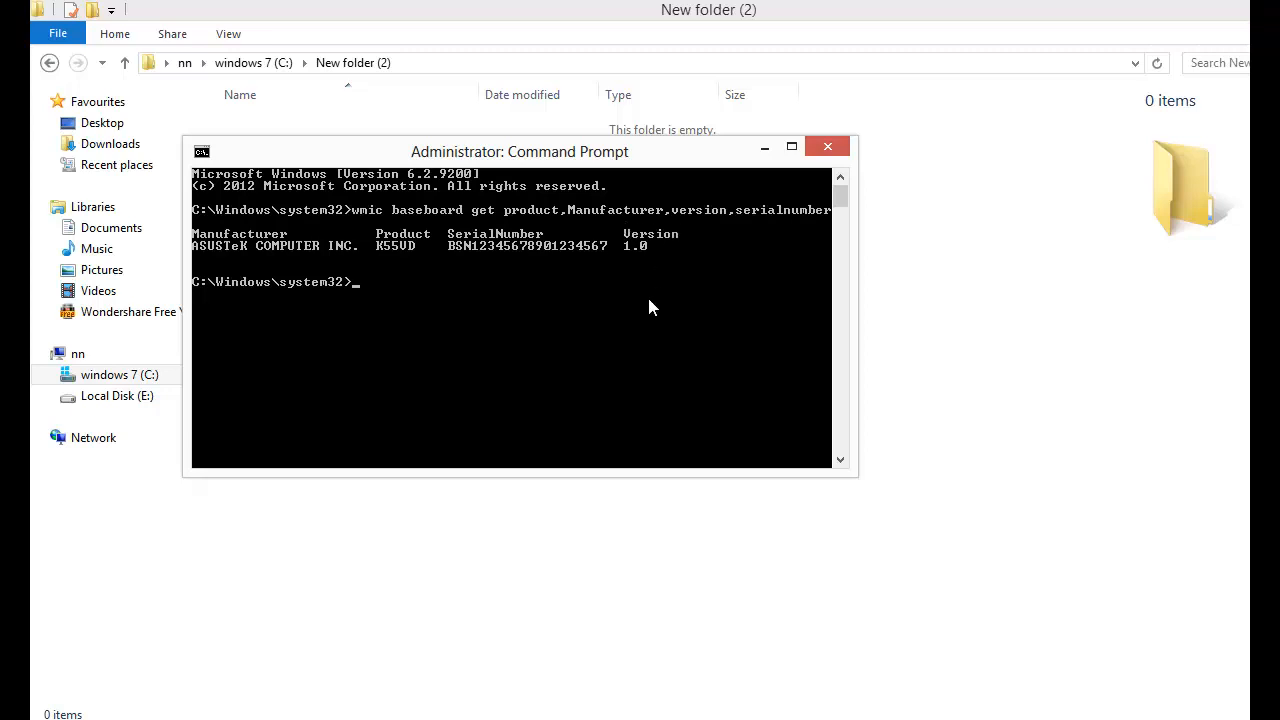